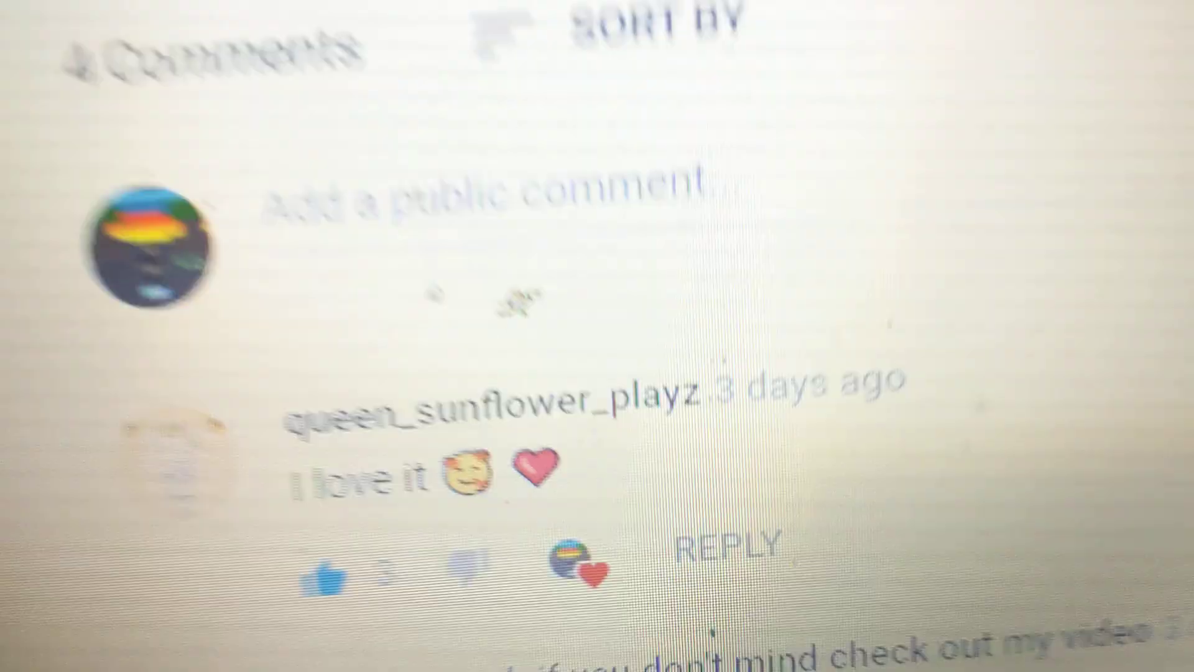
scroll("down", 3)
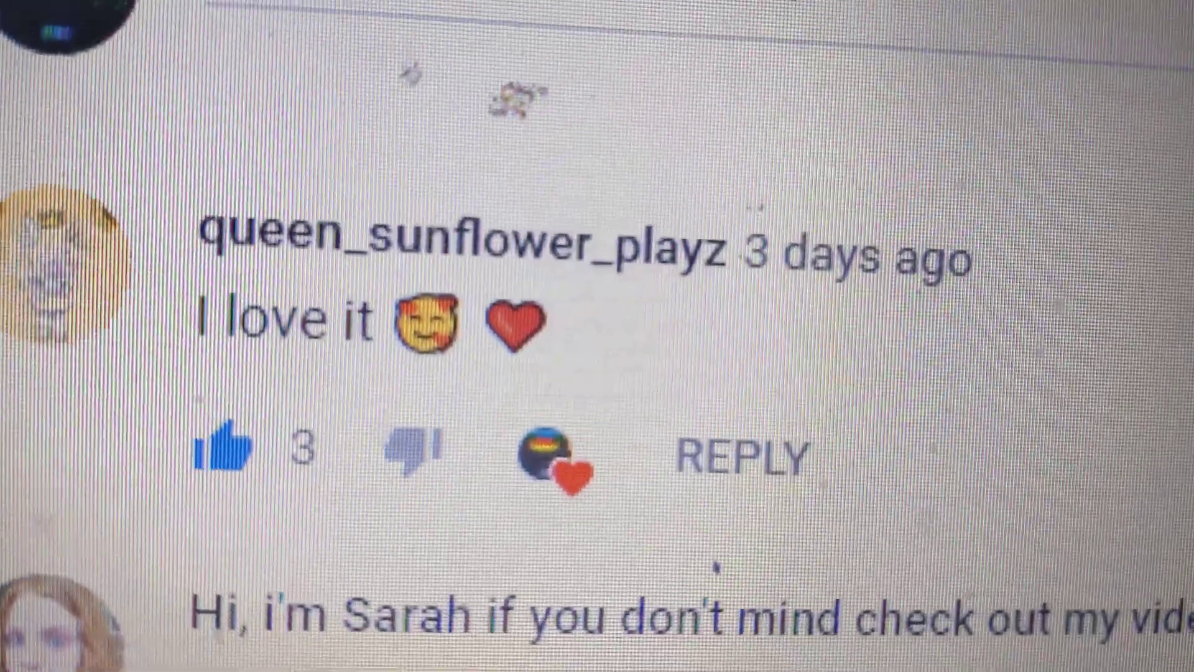